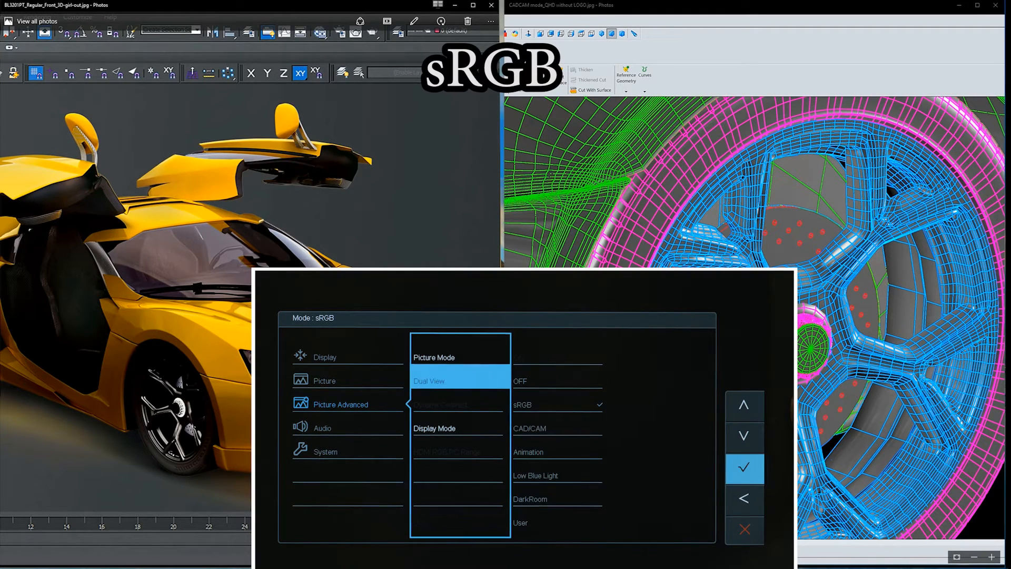
Enter the Dual View option list under Picture Advanced, showing sRGB as the current mode
left_click(744, 468)
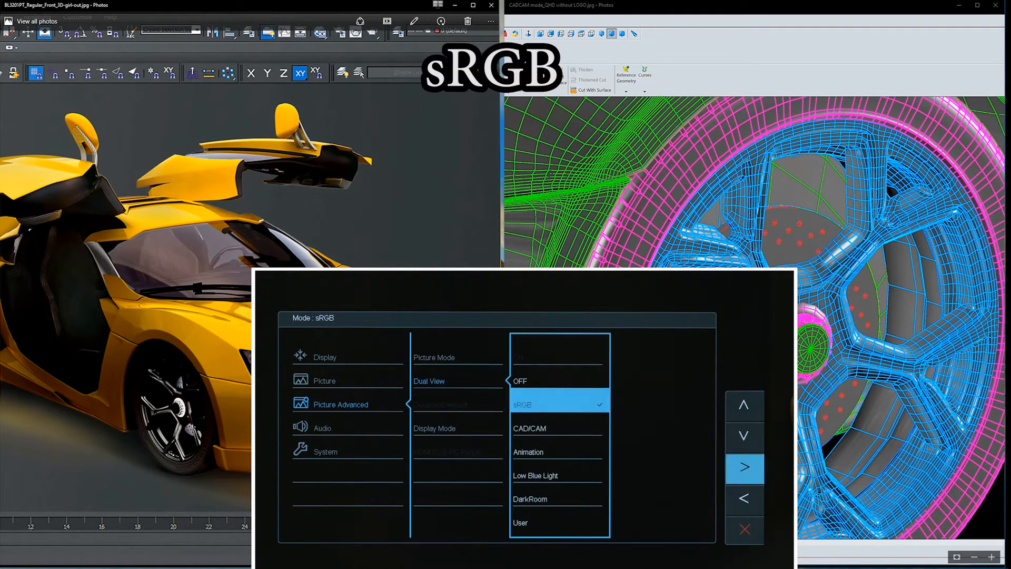